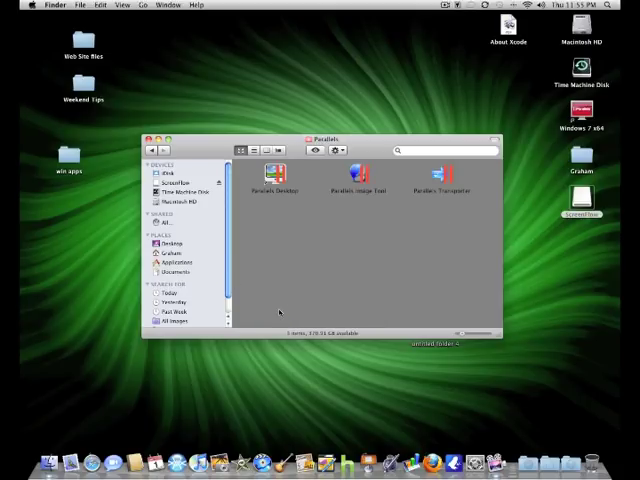
Launch the tool and choose Windows 7 x64-0.hdd as the source virtual disk.
{"action": "left_click", "coordinate": [357, 185]}
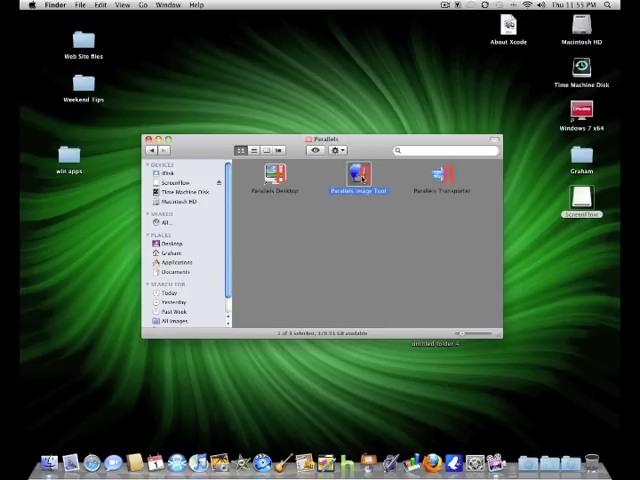
{"action": "double_click", "coordinate": [358, 175]}
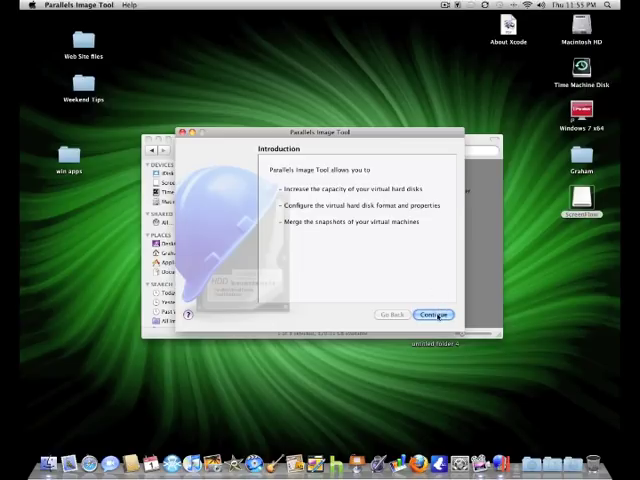
{"action": "left_click", "coordinate": [432, 314]}
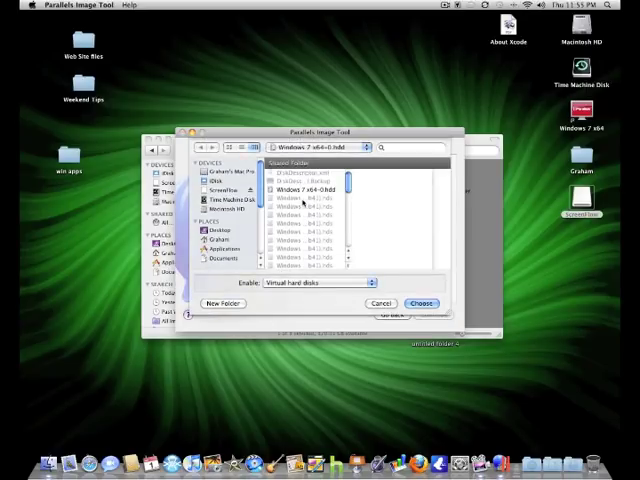
{"action": "left_click", "coordinate": [305, 191]}
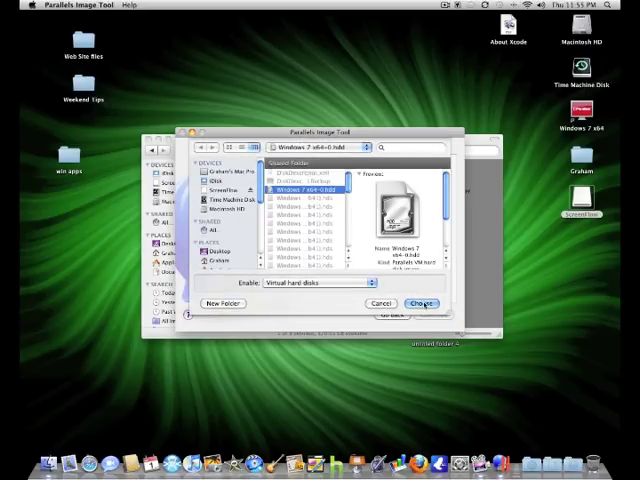
{"action": "left_click", "coordinate": [420, 303]}
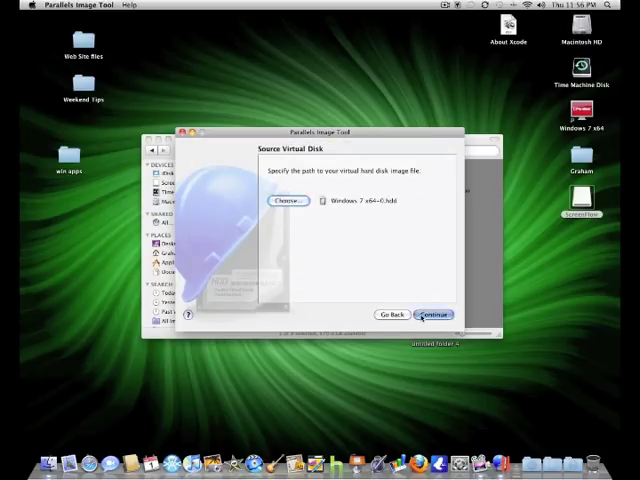
Continue with the source disk and select Manage disk properties as the operation.
{"action": "left_click", "coordinate": [430, 314]}
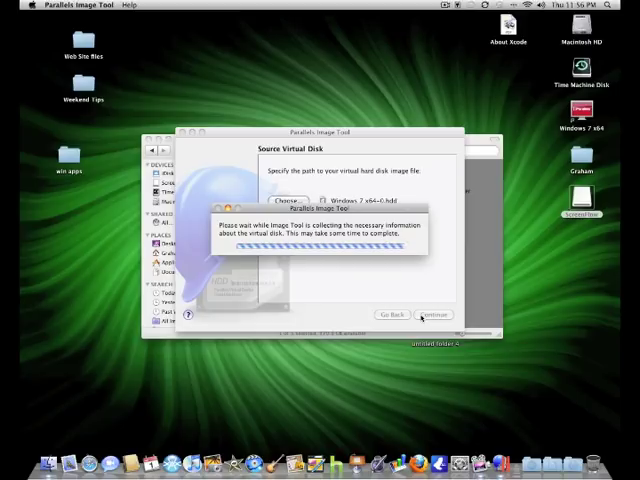
{"action": "left_click", "coordinate": [432, 314]}
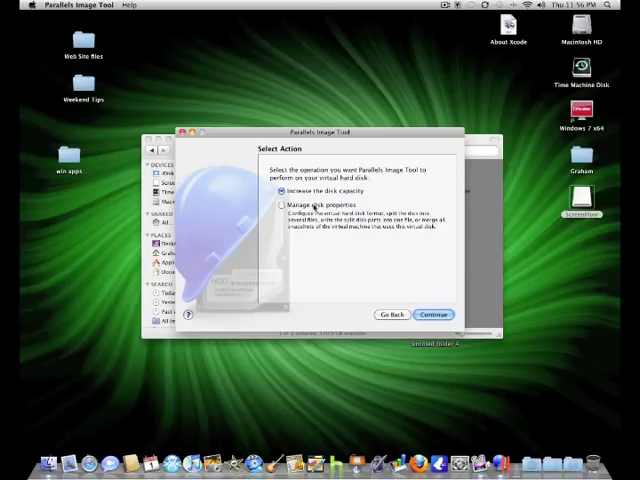
{"action": "left_click", "coordinate": [281, 204]}
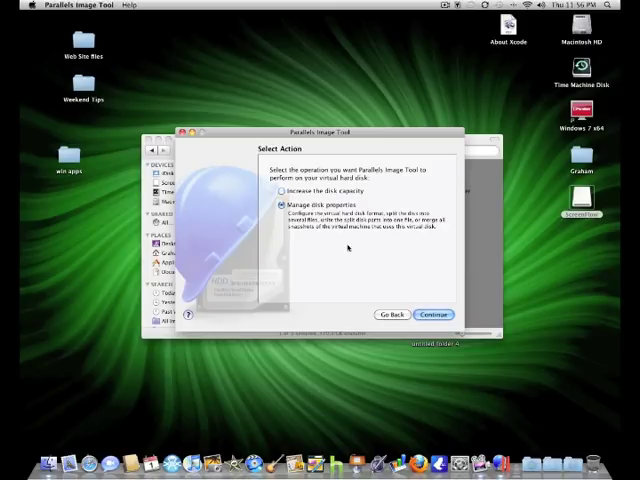
{"action": "left_click", "coordinate": [432, 314]}
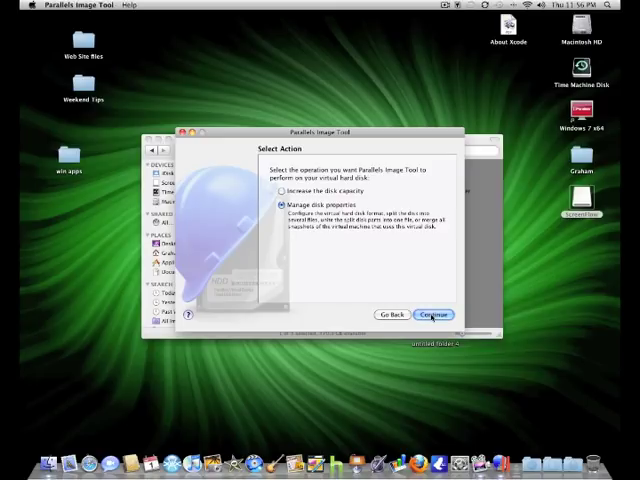
Advance to Select Operations with Merge virtual hard disk parts left checked.
{"action": "left_click", "coordinate": [431, 314]}
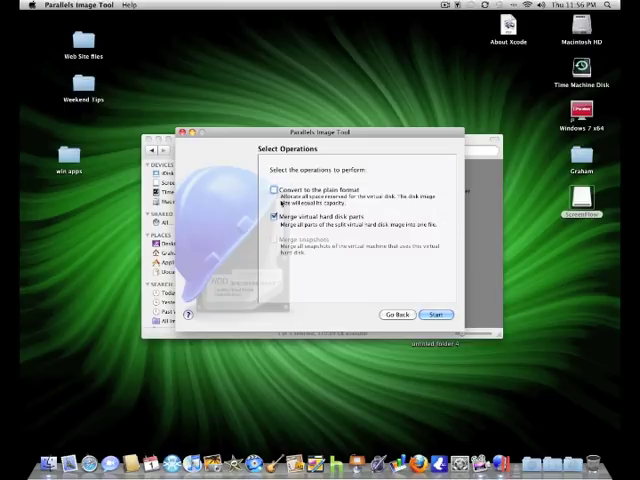
{"action": "mouse_move", "coordinate": [393, 270]}
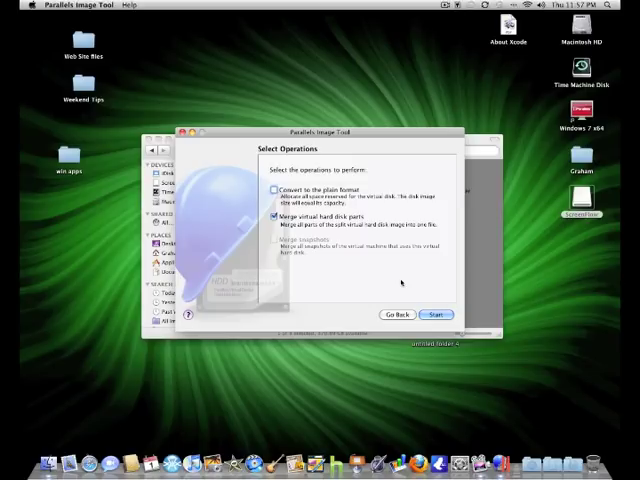
{"action": "mouse_move", "coordinate": [406, 286]}
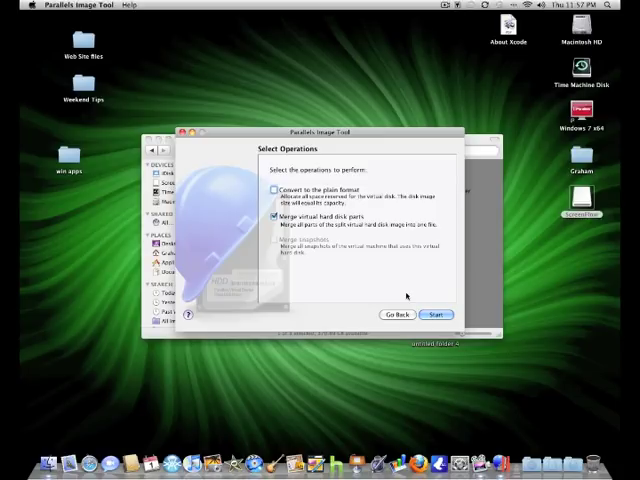
{"action": "mouse_move", "coordinate": [380, 323]}
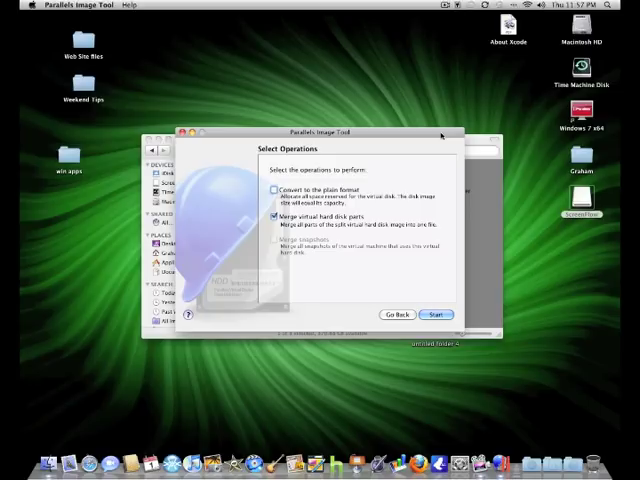
{"action": "mouse_move", "coordinate": [437, 259]}
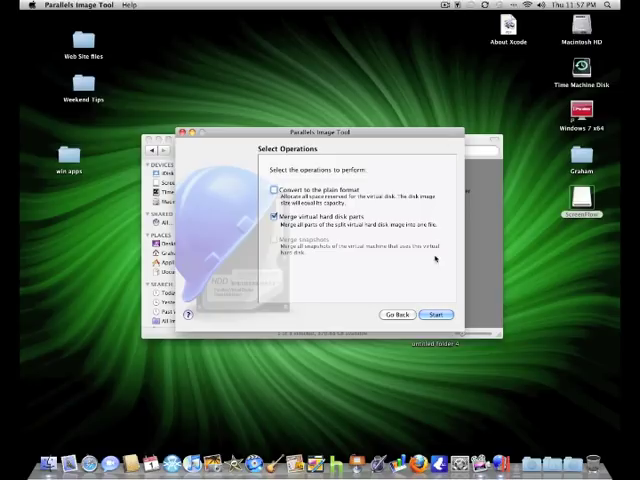
{"action": "mouse_move", "coordinate": [430, 280]}
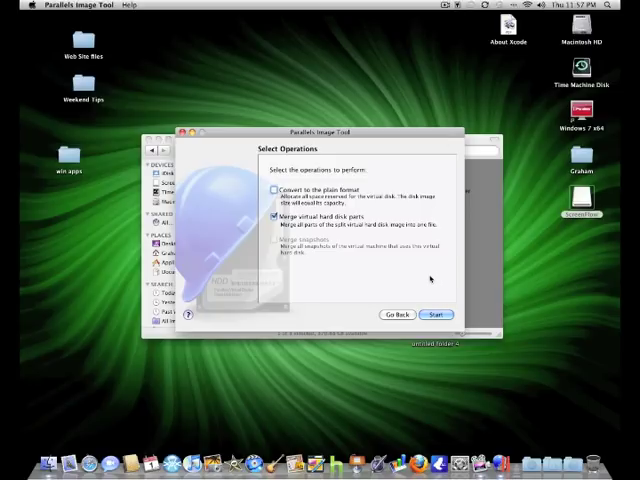